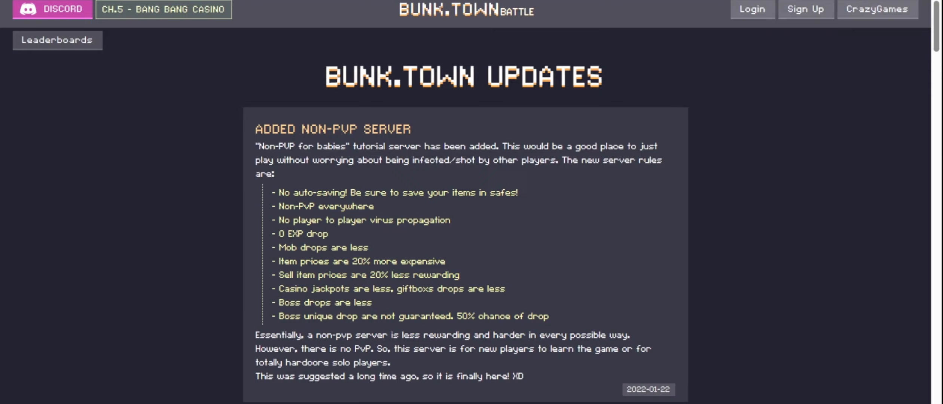
scroll("down", 3)
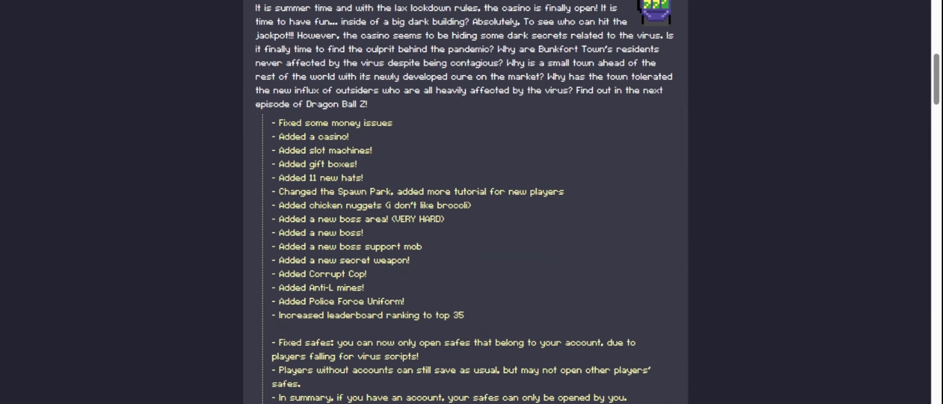
scroll("up", 3)
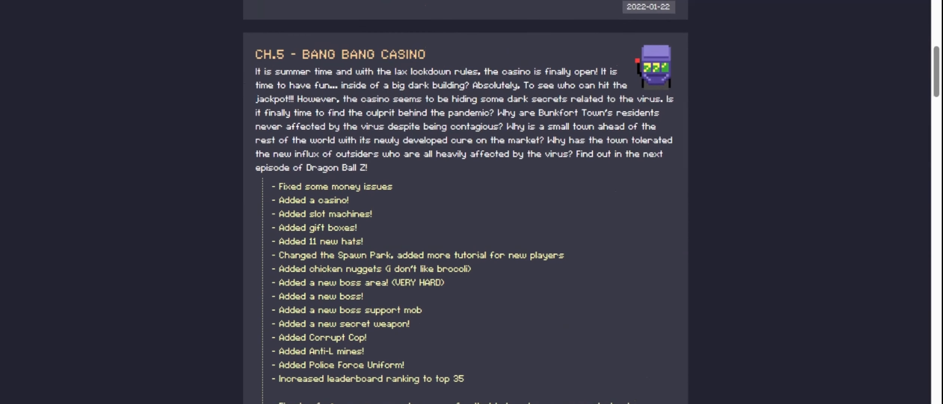
scroll("down", 3)
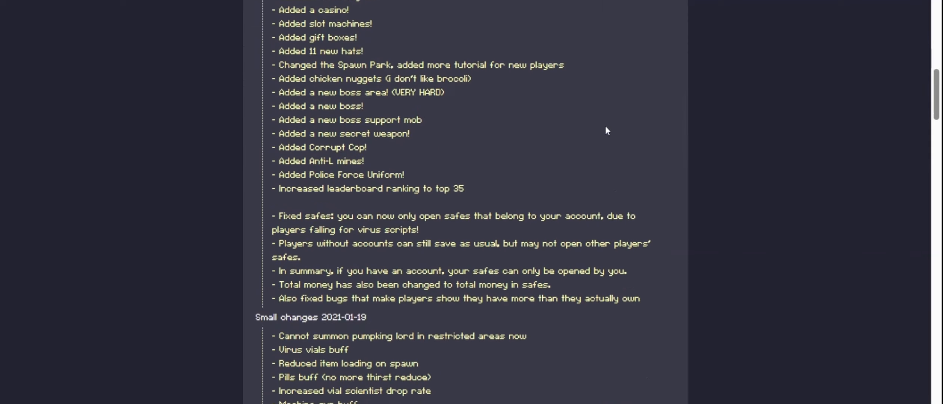
scroll("down", 3)
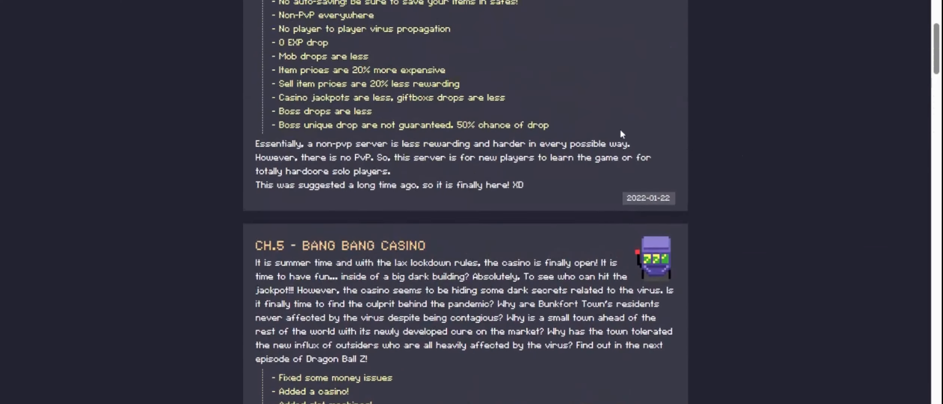
scroll("up", 3)
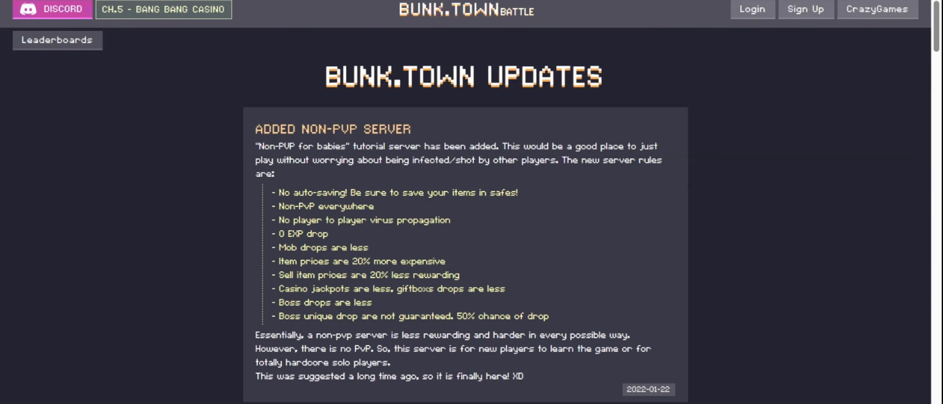
mouse_move(673, 128)
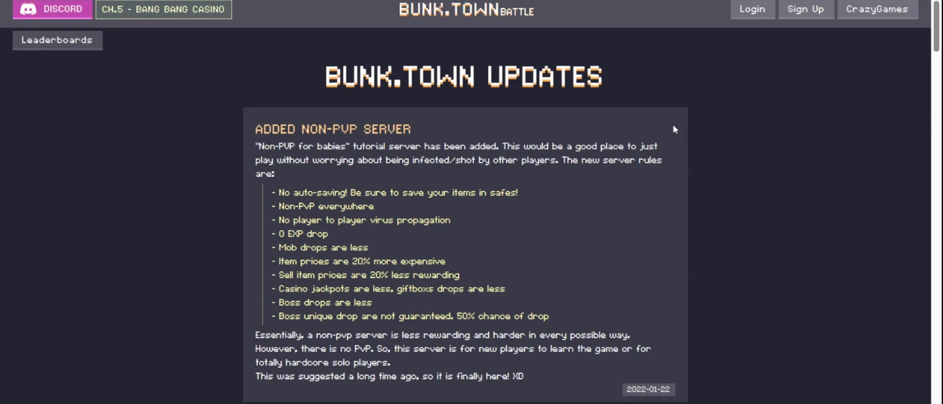